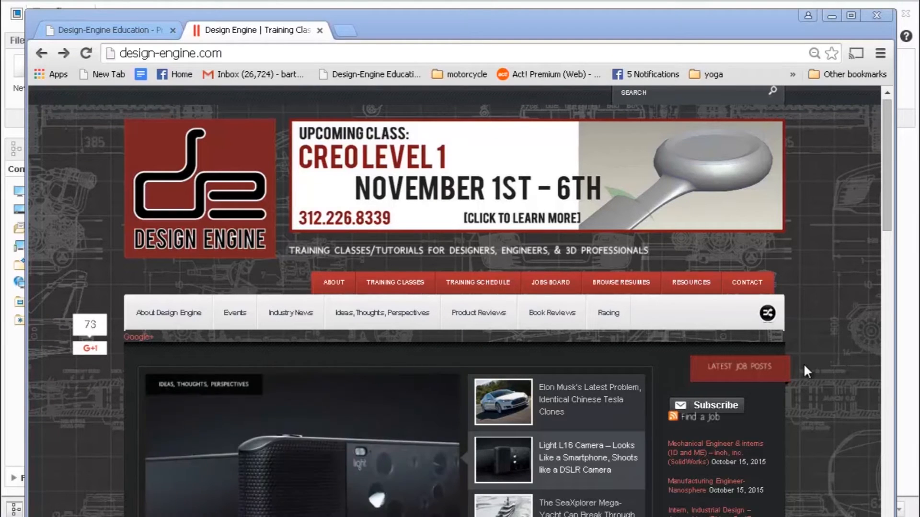
pyautogui.moveTo(824, 353)
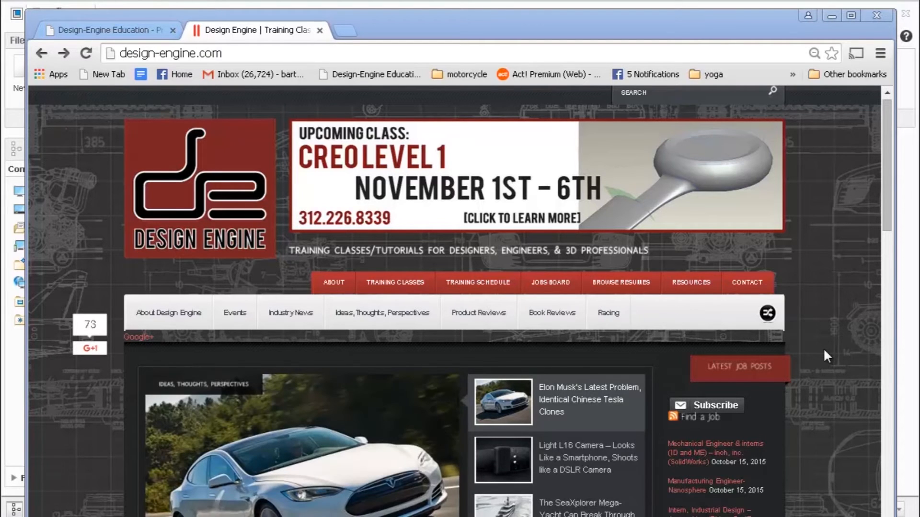
pyautogui.moveTo(846, 344)
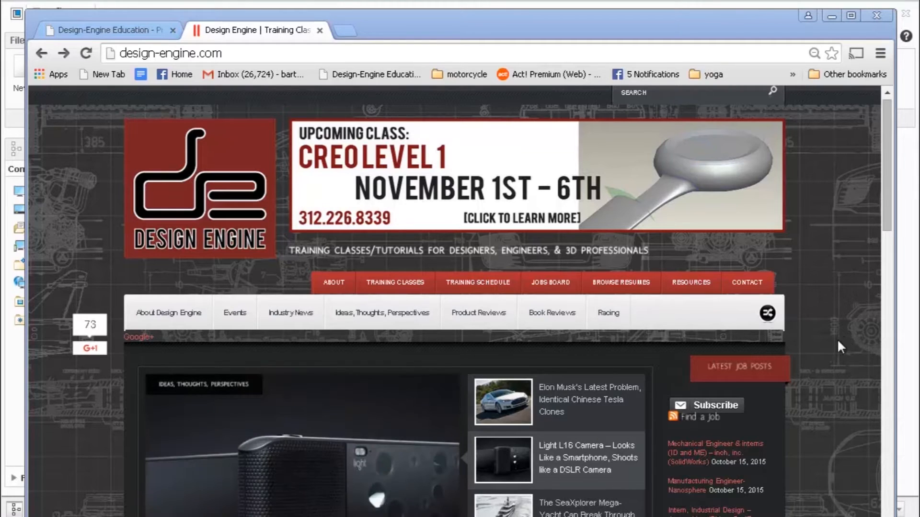
pyautogui.moveTo(847, 328)
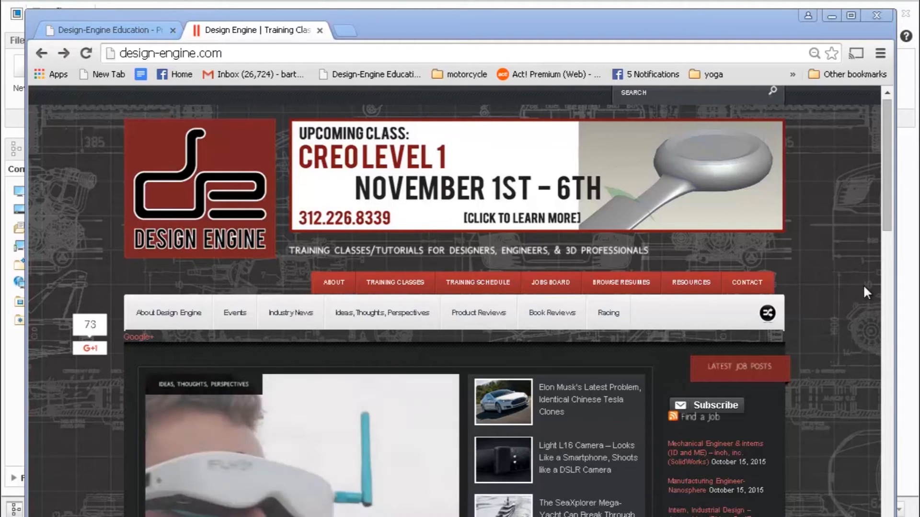
pyautogui.moveTo(855, 288)
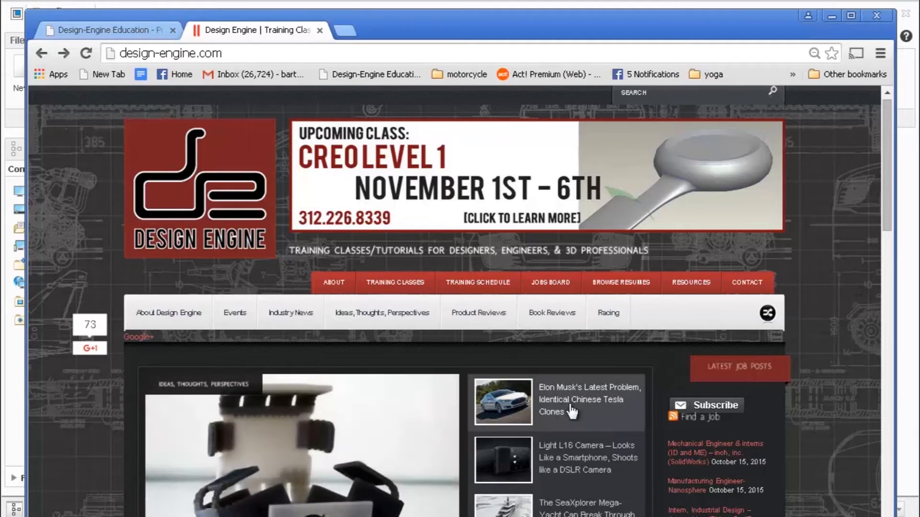
pyautogui.moveTo(572, 404)
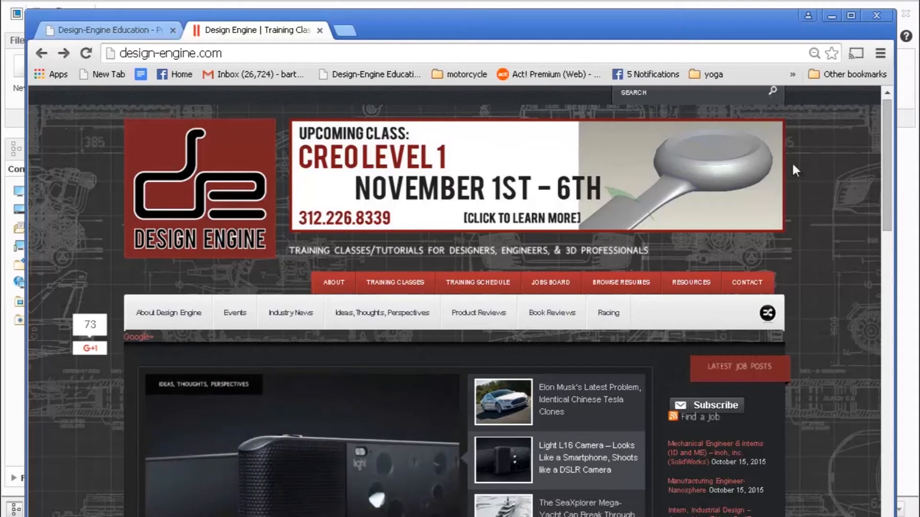
pyautogui.moveTo(394, 290)
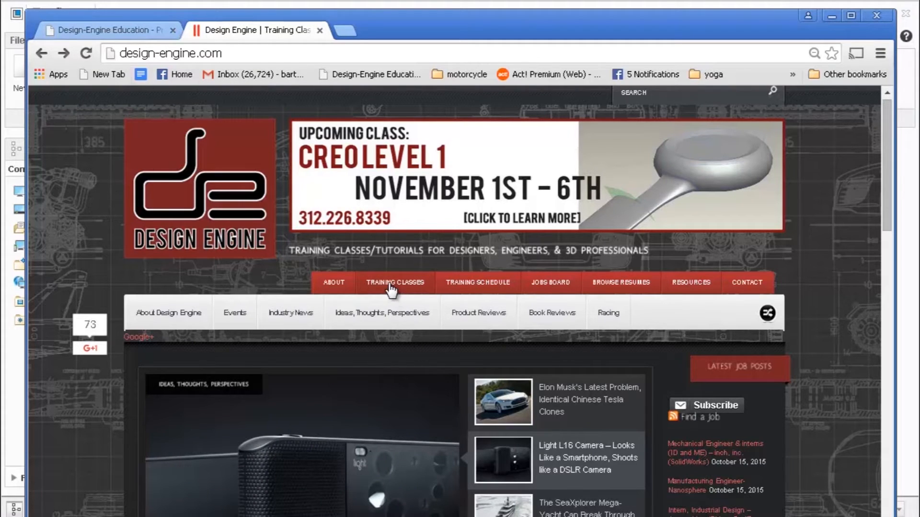
# Show the Design Engine training classes page listing the Creo and ISDX courses
pyautogui.click(394, 282)
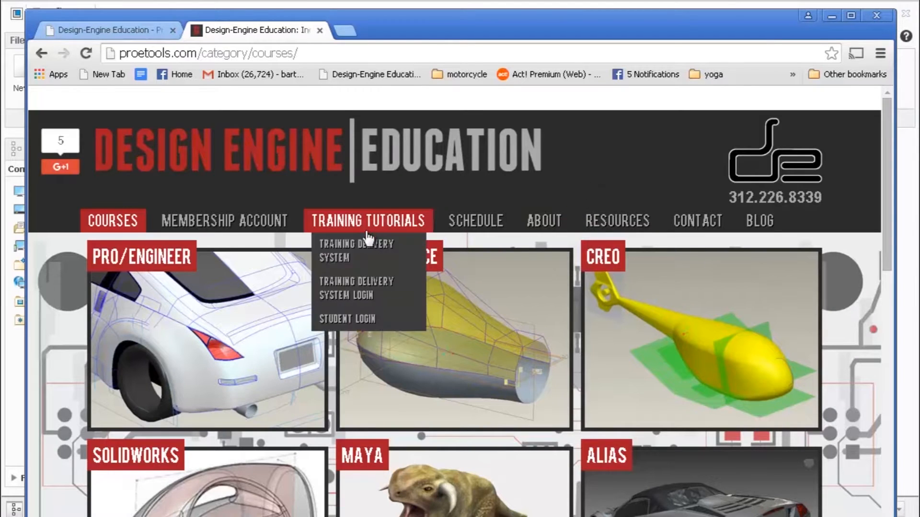
pyautogui.moveTo(346, 318)
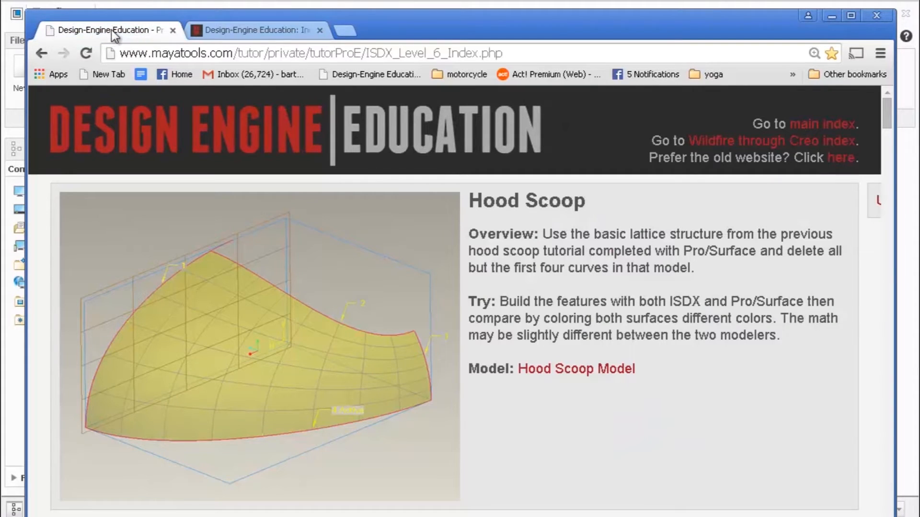
pyautogui.moveTo(643, 297)
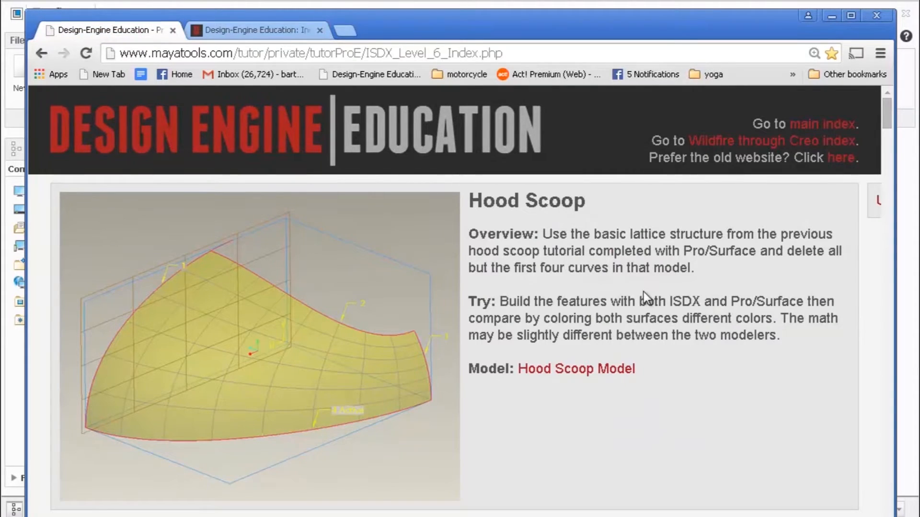
pyautogui.moveTo(710, 280)
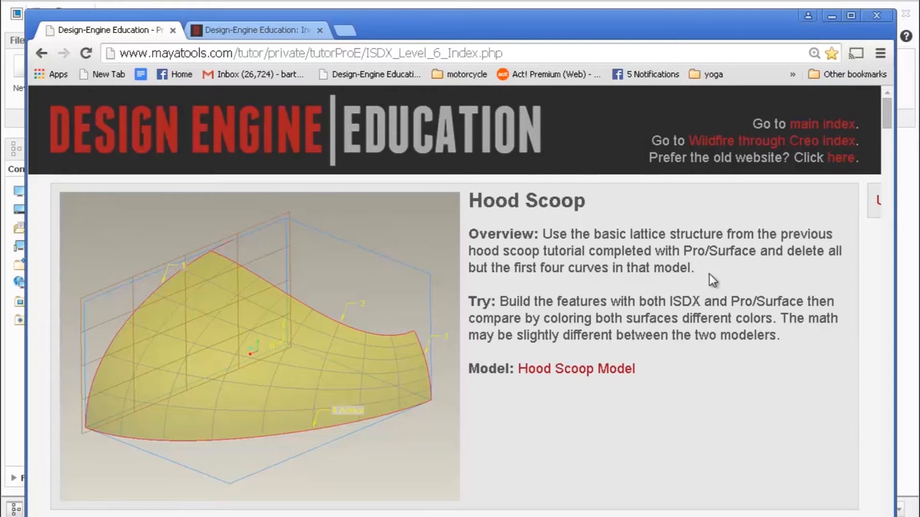
pyautogui.moveTo(696, 275)
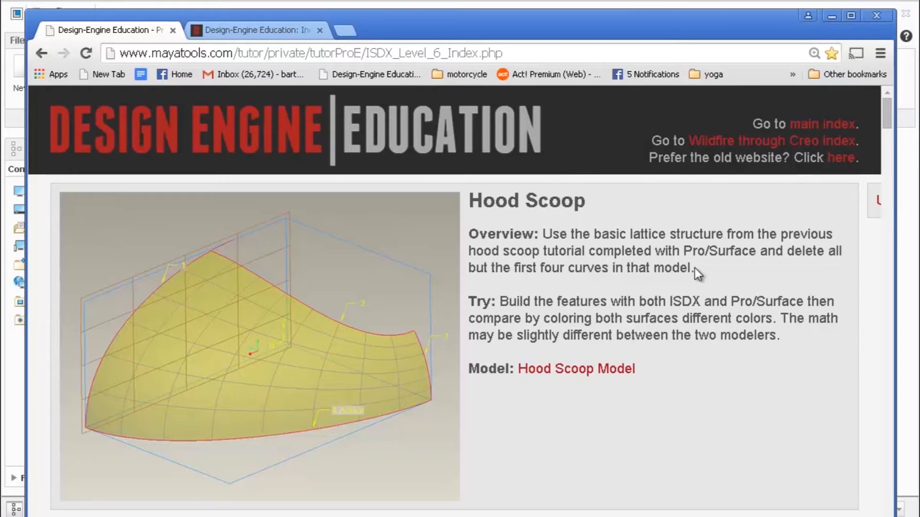
pyautogui.moveTo(755, 322)
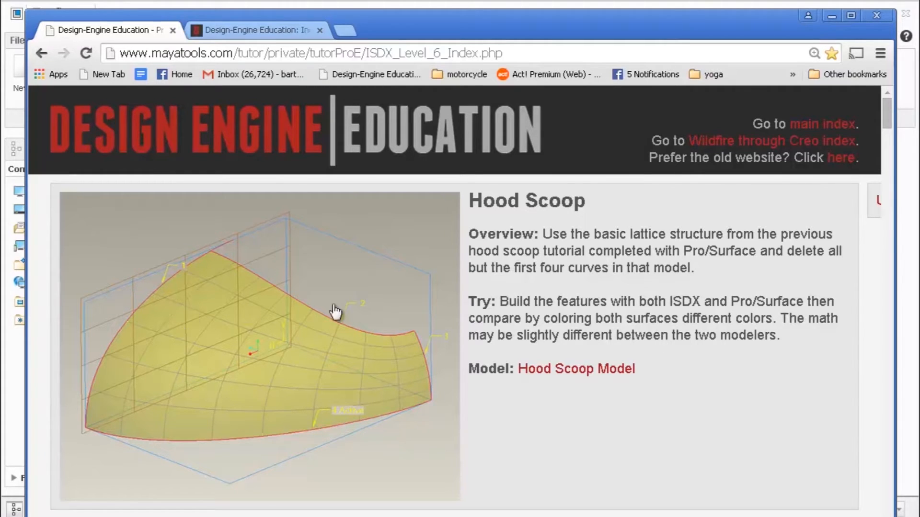
pyautogui.moveTo(809, 16)
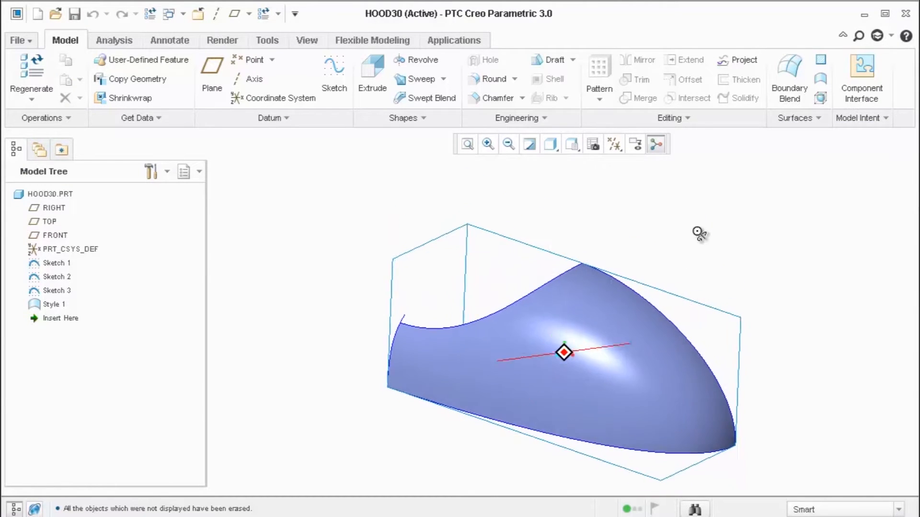
# Regenerate the HOOD30 hood scoop part and select its Style 1 feature
pyautogui.click(58, 276)
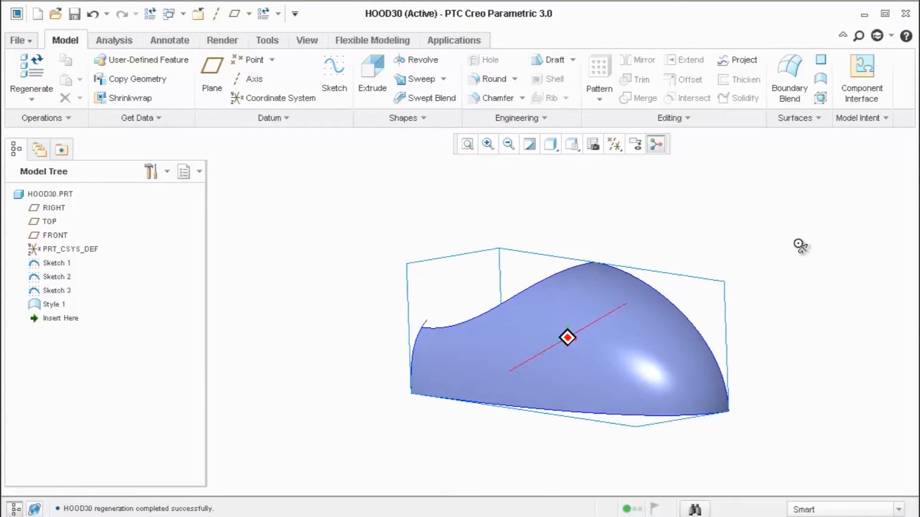
pyautogui.click(57, 262)
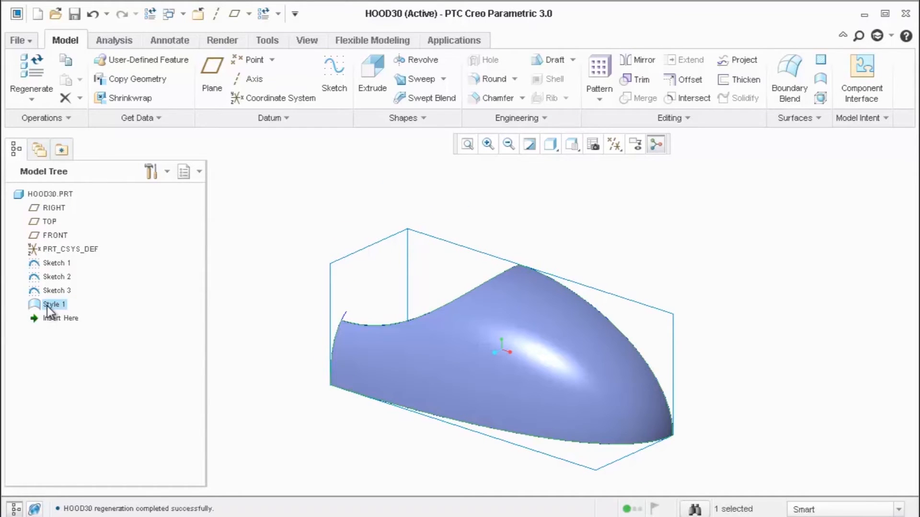
# Edit Definition of Style 1, revisit curve CF-68, then activate Insert Mode above Style 1
pyautogui.rightClick(55, 303)
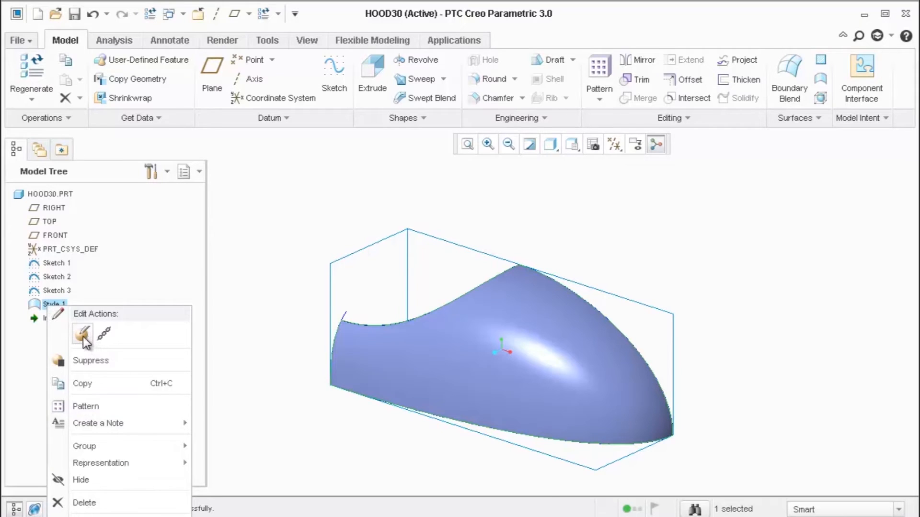
pyautogui.click(83, 332)
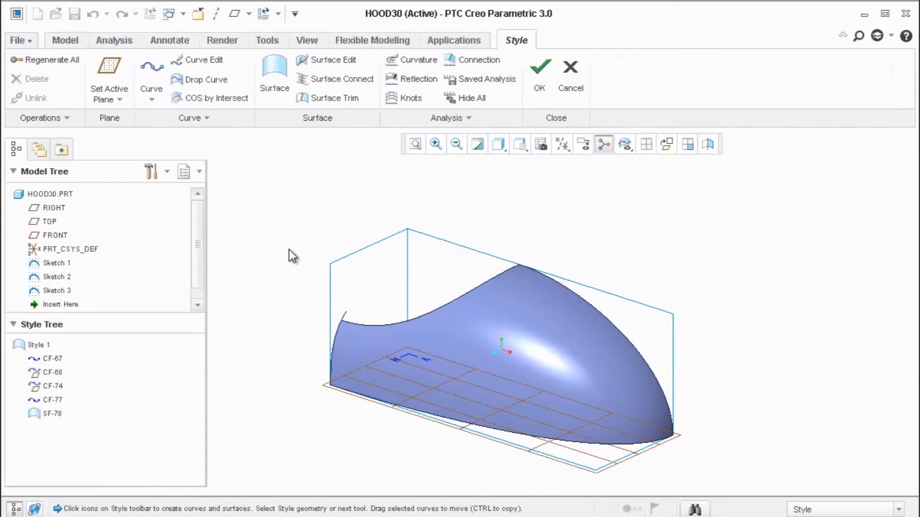
pyautogui.click(411, 340)
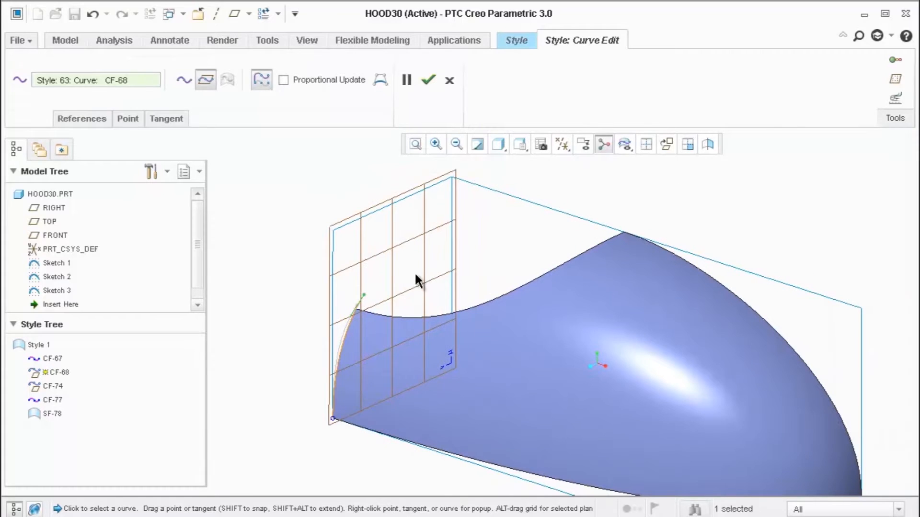
pyautogui.click(427, 79)
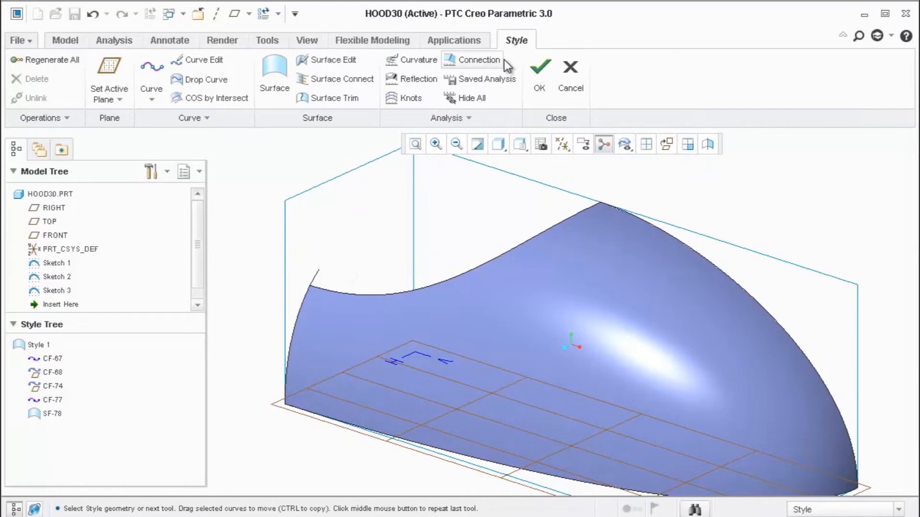
pyautogui.click(539, 70)
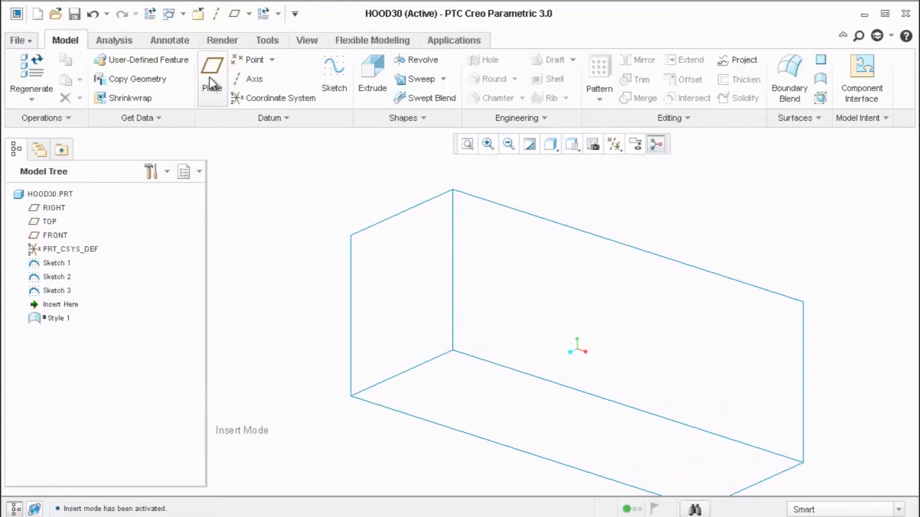
# Start Sketch 4 on the TOP plane and draw a short spline at the box corner
pyautogui.click(615, 143)
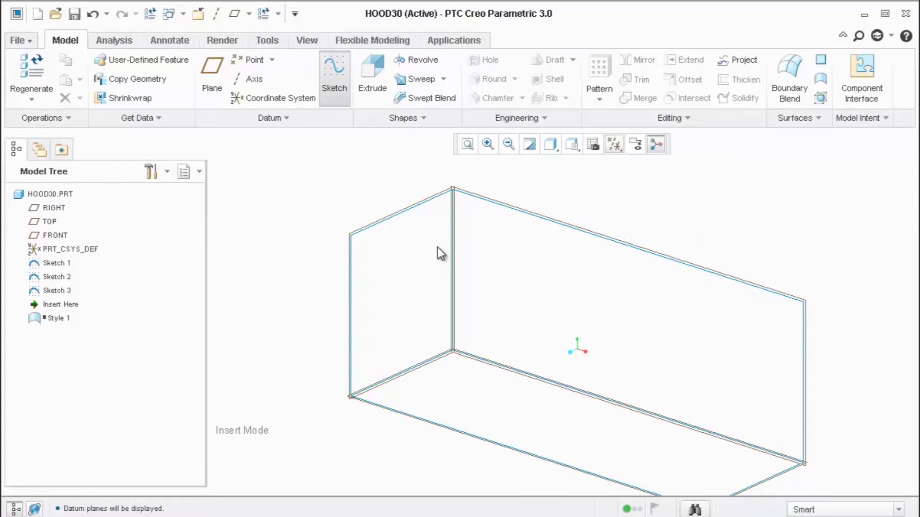
pyautogui.click(334, 77)
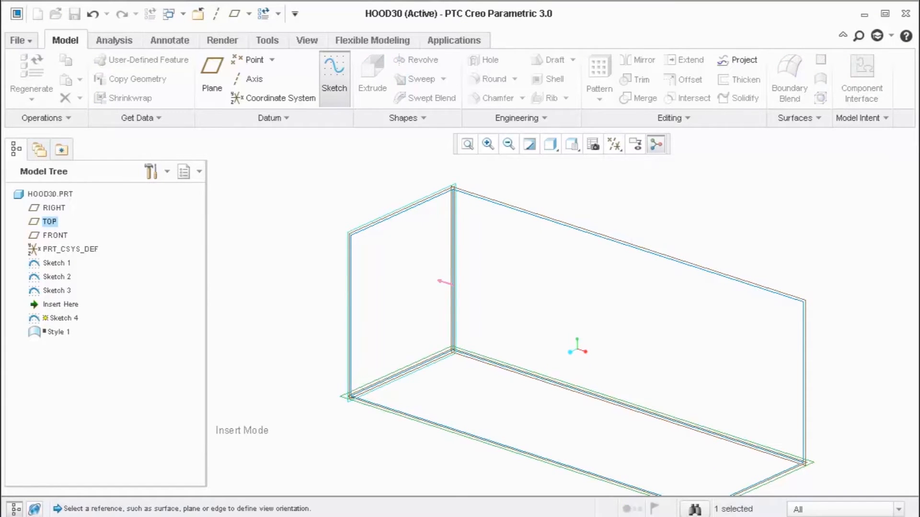
pyautogui.click(333, 74)
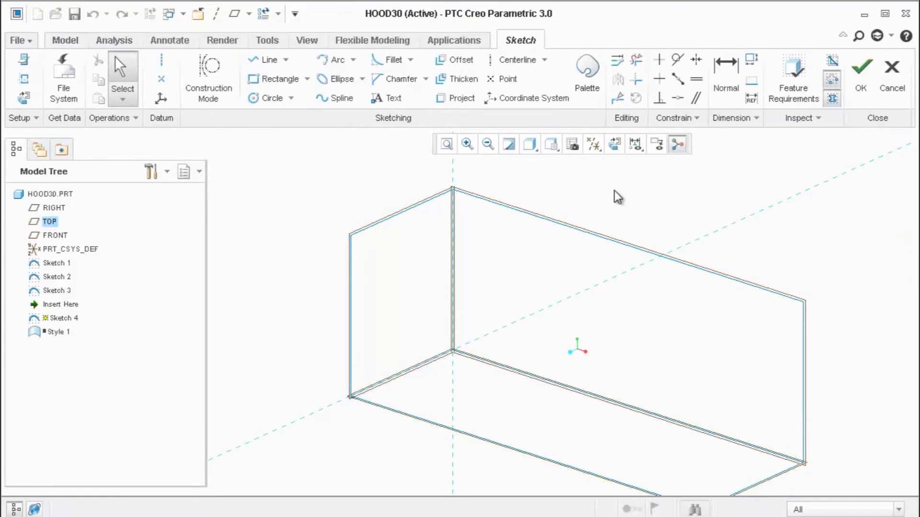
pyautogui.click(333, 60)
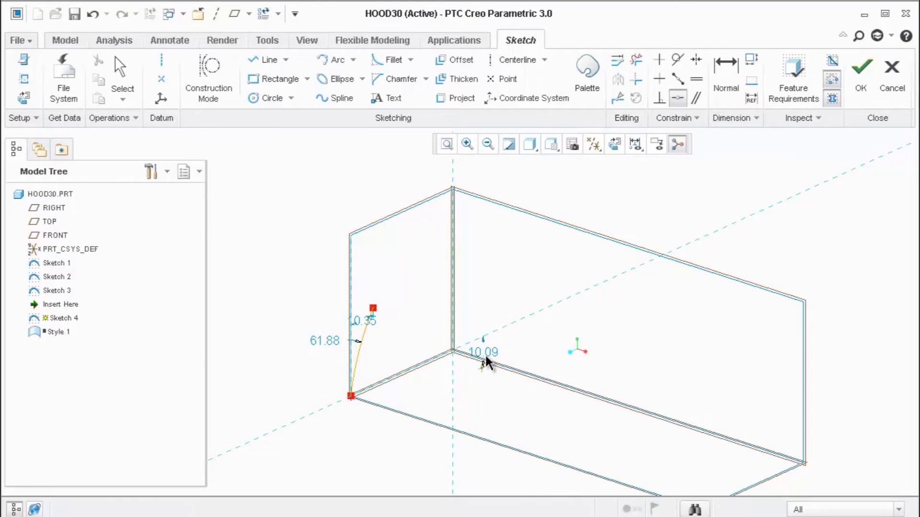
# Dimension the spline height 24.39, finish Sketch 4 and resume the model
pyautogui.click(726, 62)
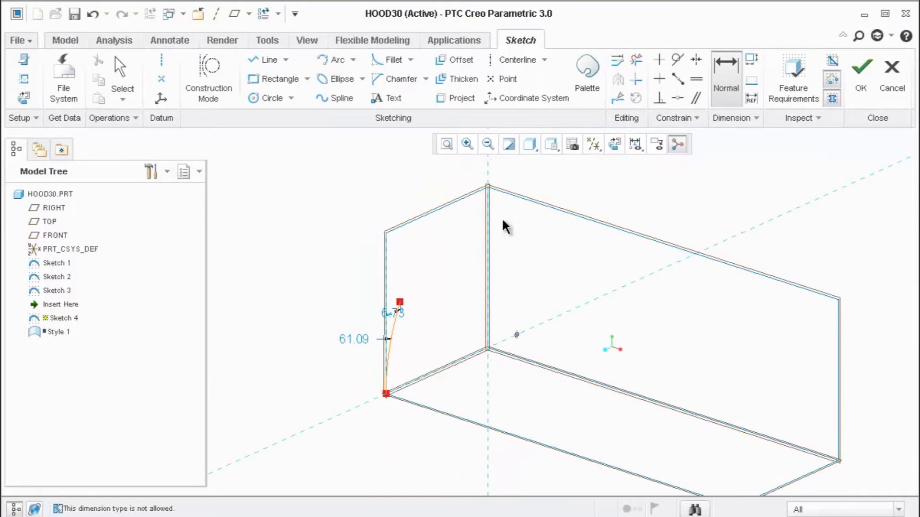
pyautogui.moveTo(414, 227)
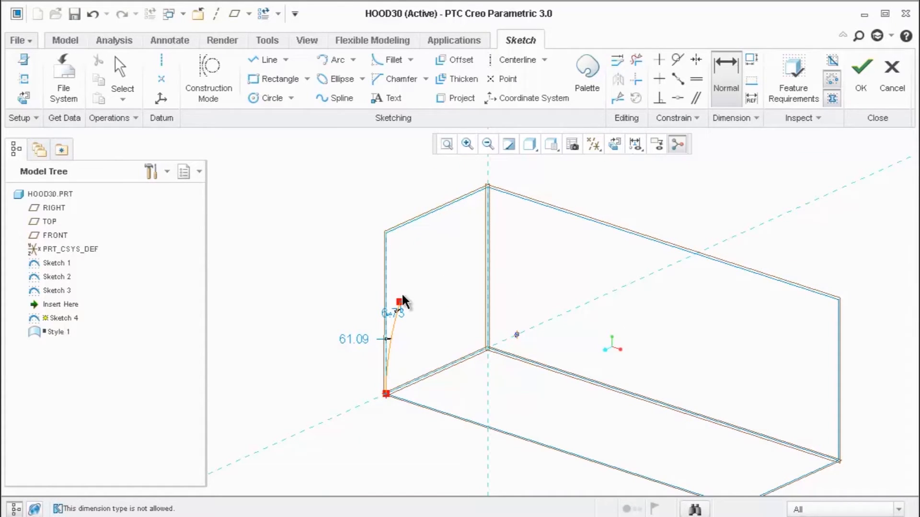
pyautogui.moveTo(425, 223)
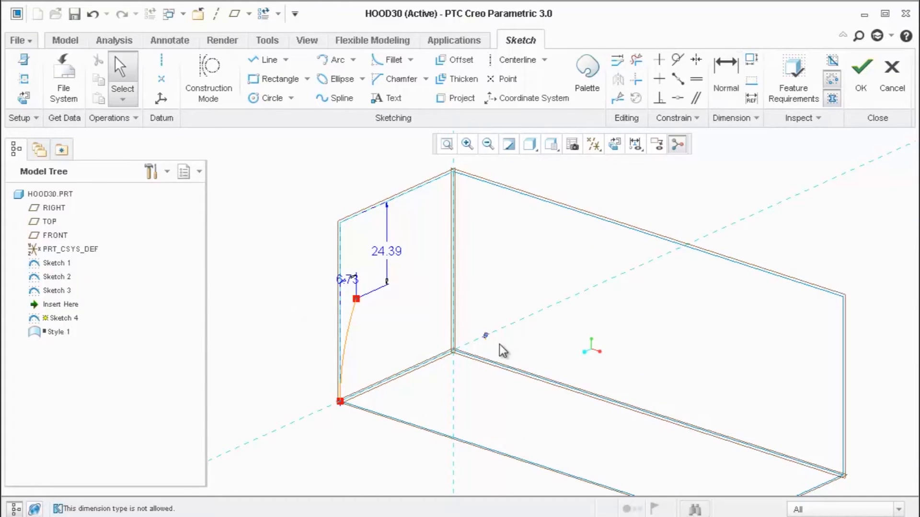
pyautogui.click(484, 335)
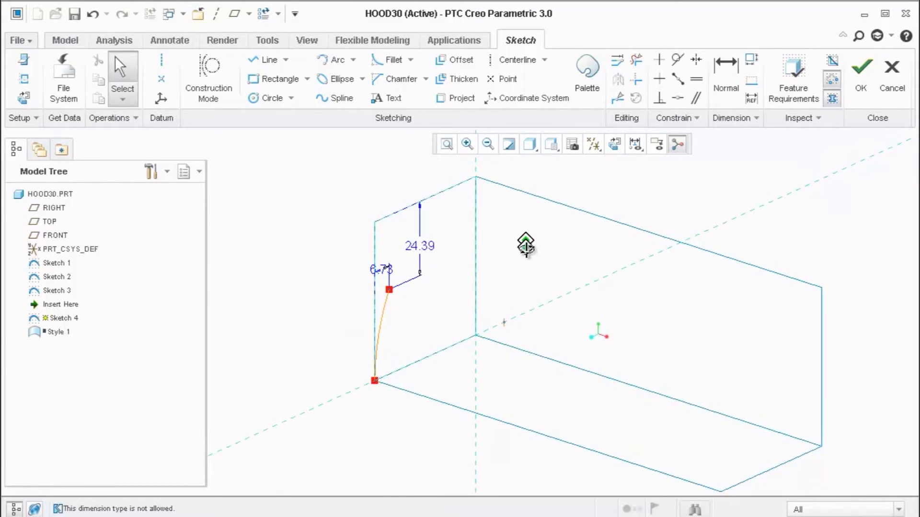
pyautogui.click(860, 66)
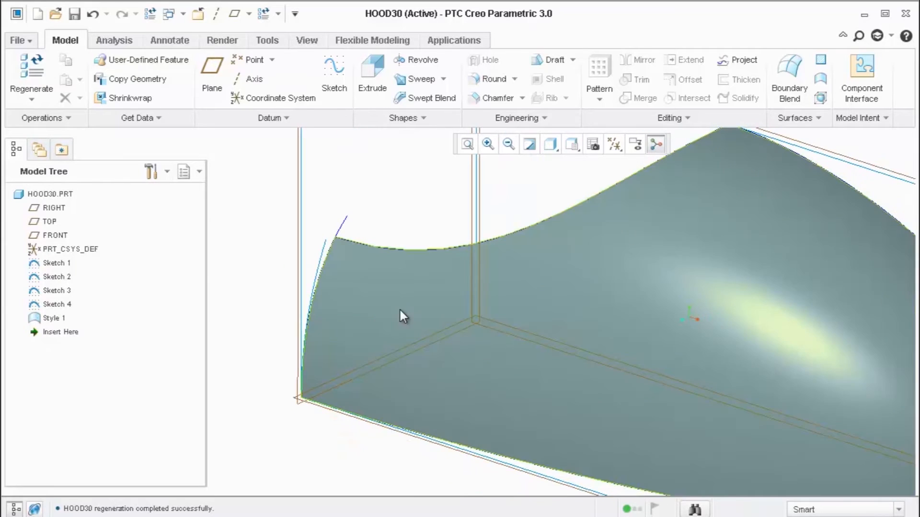
# Redefine Style 1 and enter Curve Edit on CF-68 to drag its endpoint onto Sketch 4
pyautogui.doubleClick(53, 319)
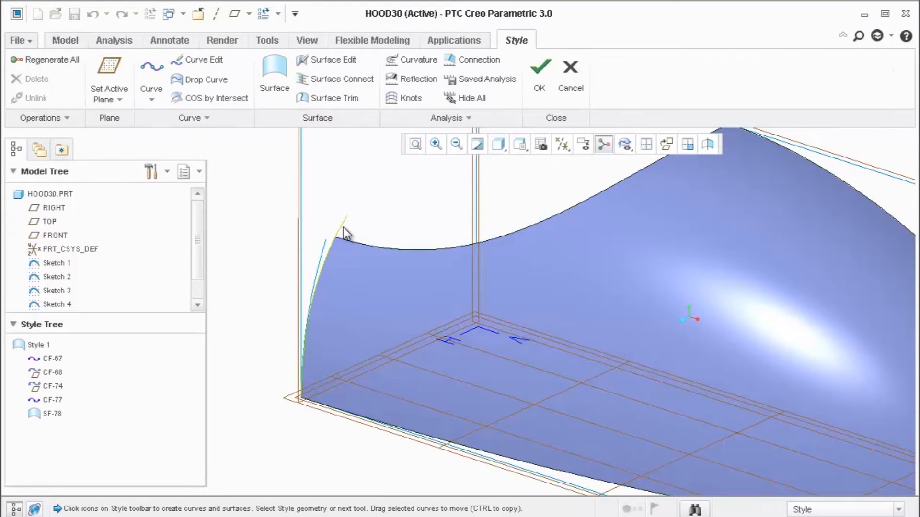
pyautogui.click(205, 60)
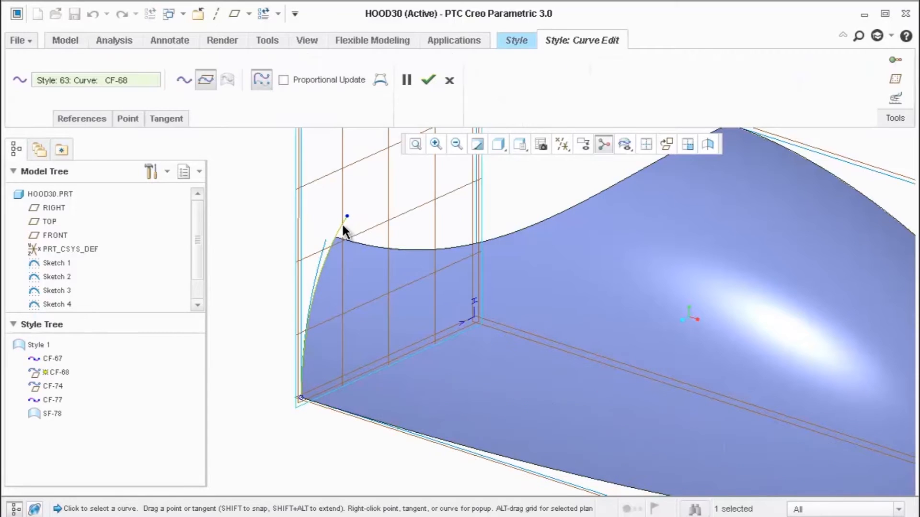
pyautogui.click(428, 80)
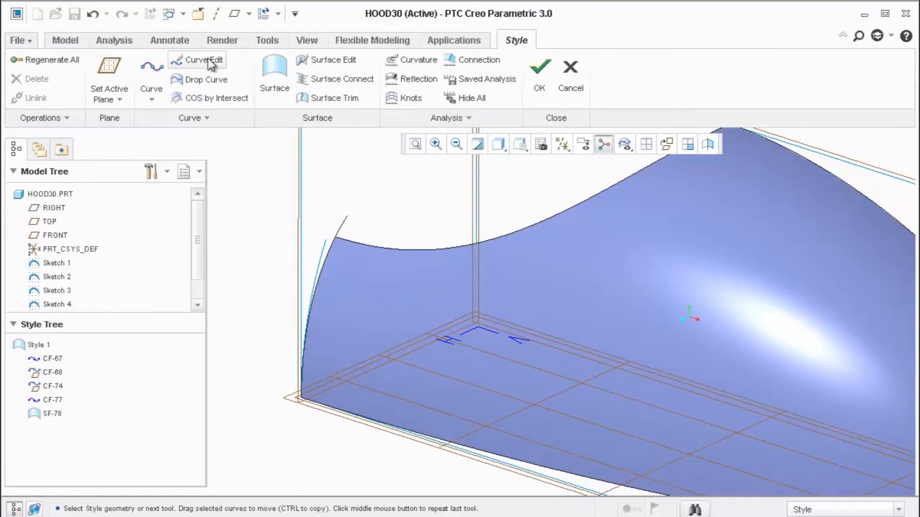
pyautogui.click(202, 60)
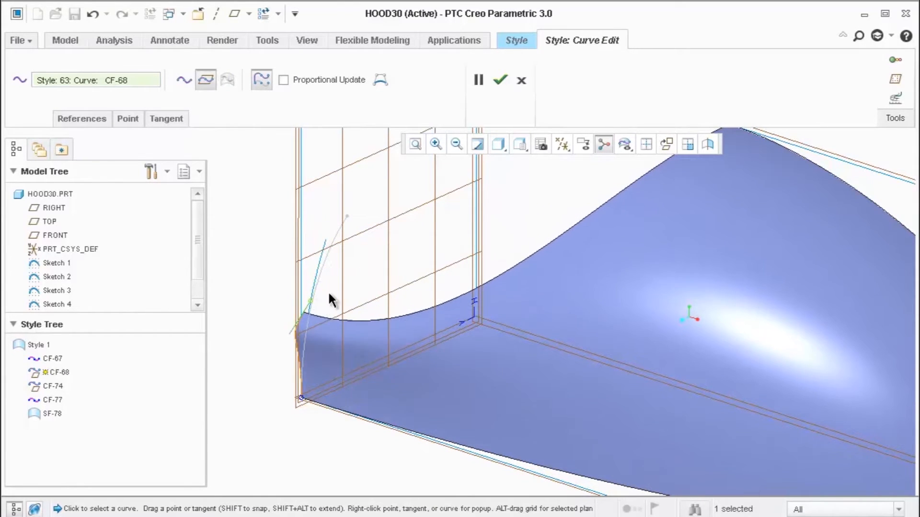
# Set CF-68's end condition Tangent to Sketch 4, accept Style 1 and show Sketch 4's dimensions
pyautogui.rightClick(329, 296)
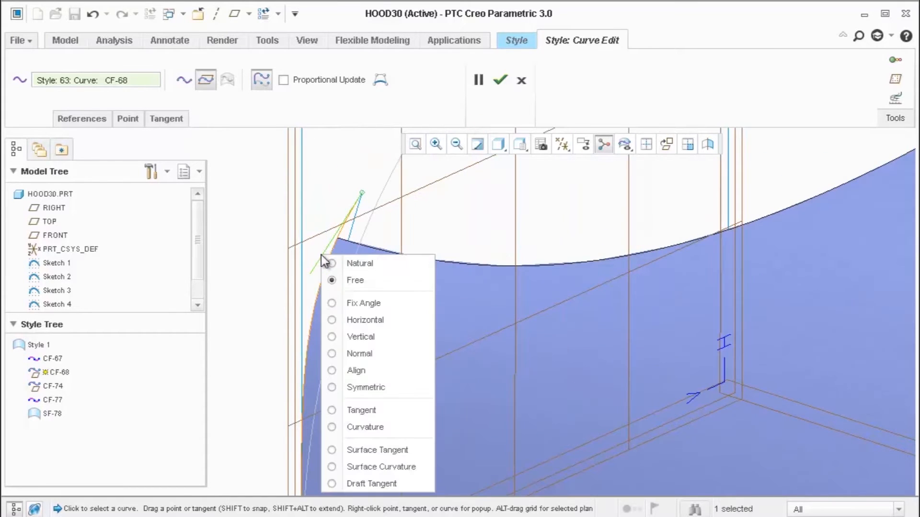
pyautogui.click(403, 243)
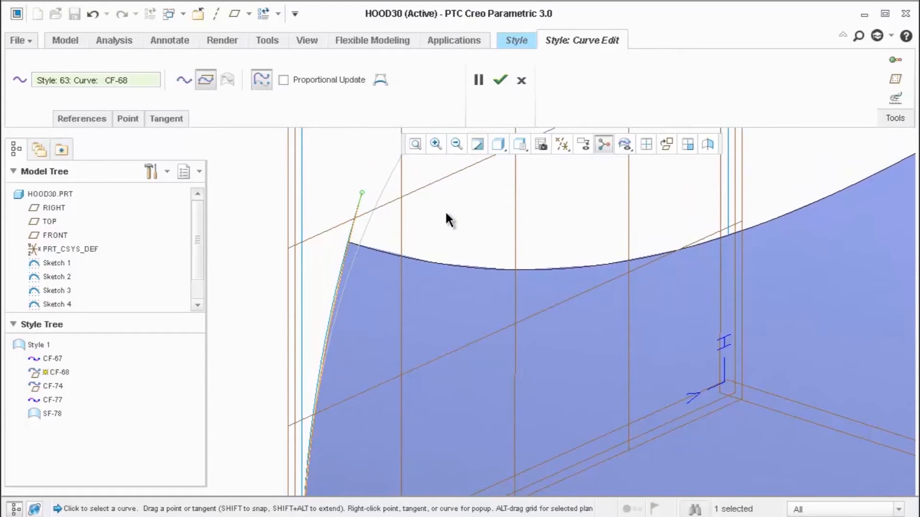
pyautogui.click(500, 79)
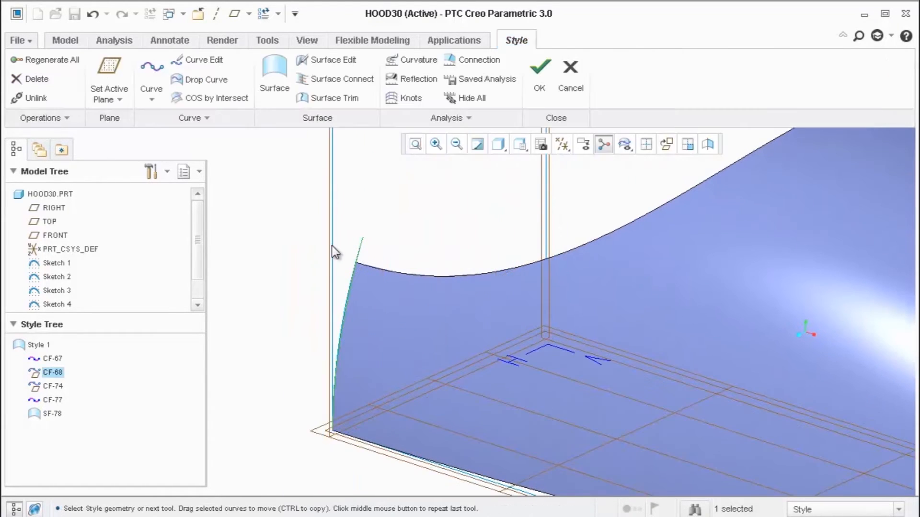
pyautogui.click(538, 66)
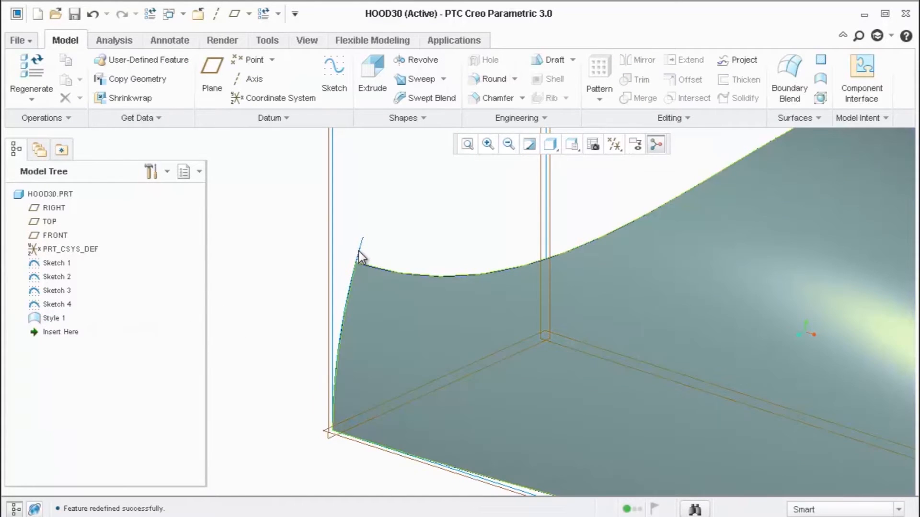
pyautogui.click(57, 304)
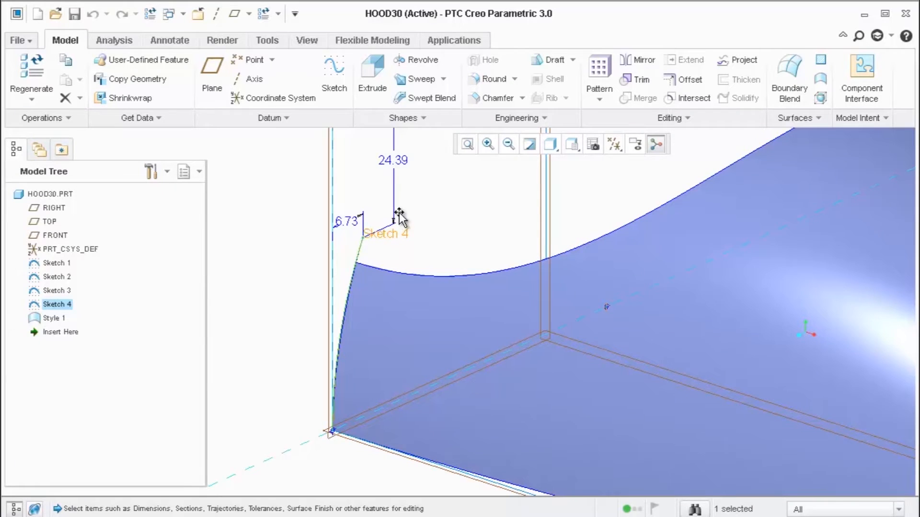